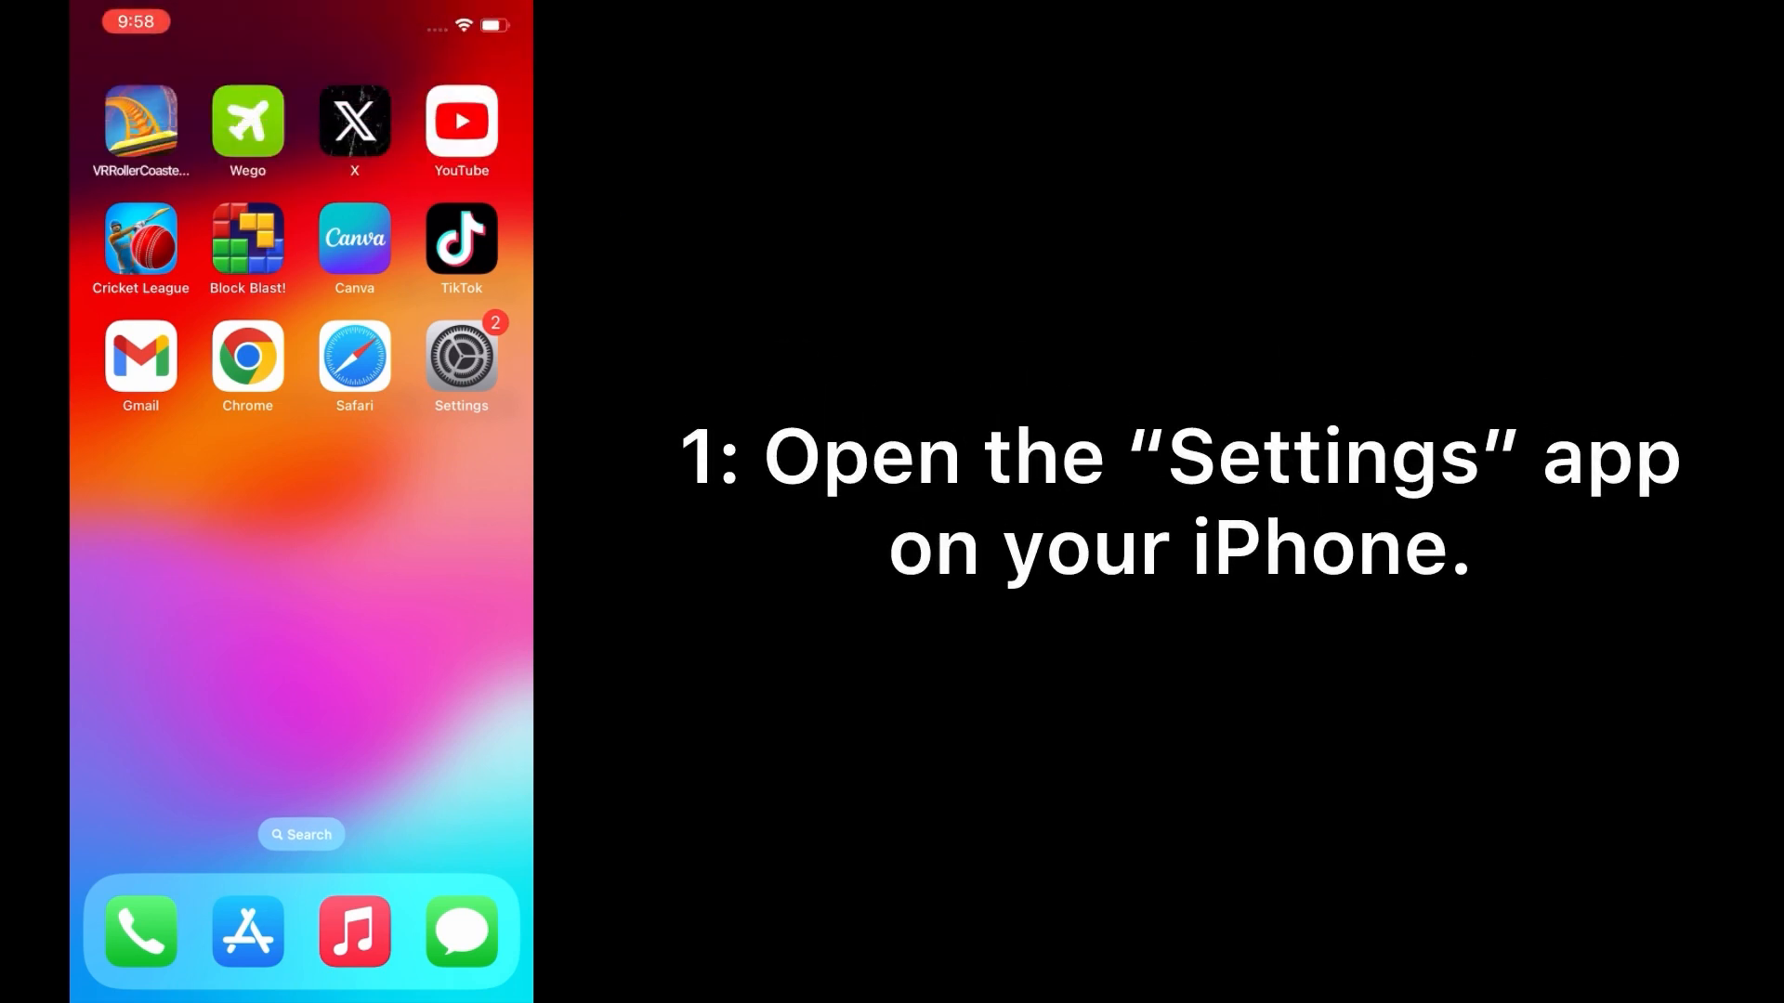
Launch Settings from the home screen to reach the Passwords section.
left_click(461, 356)
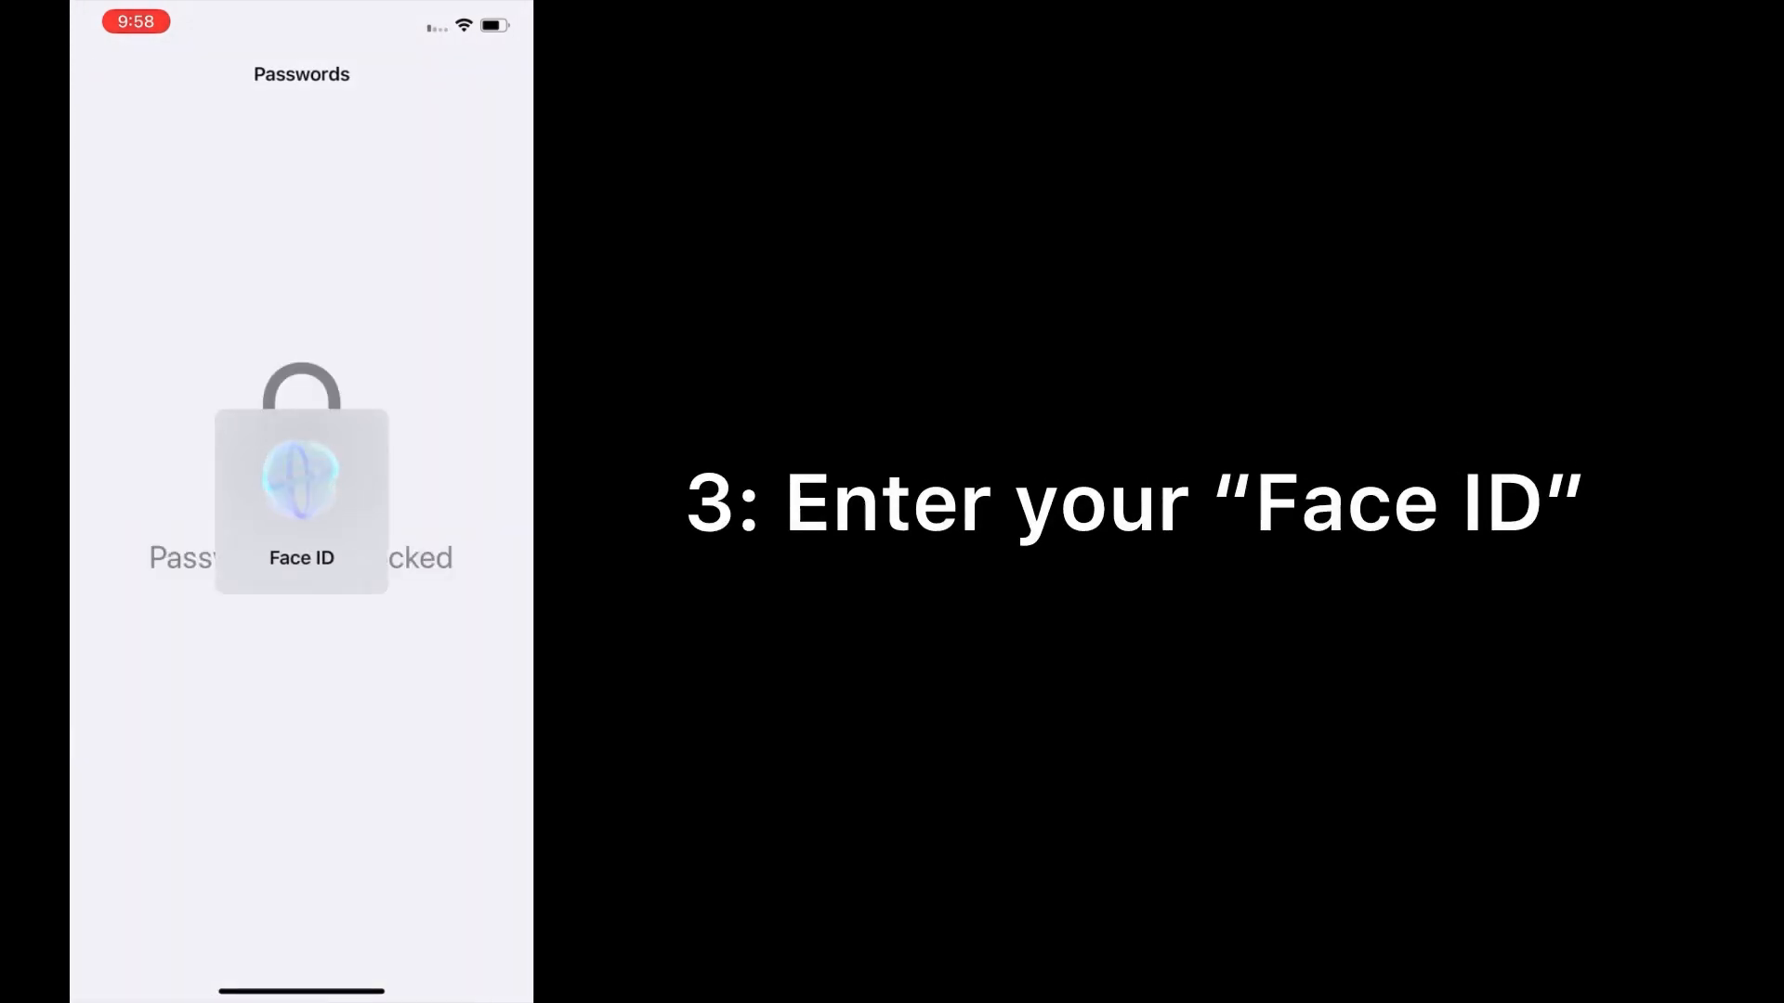
Unlock Passwords and enable AutoFill Passwords and Passkeys in Password Options.
left_click(301, 472)
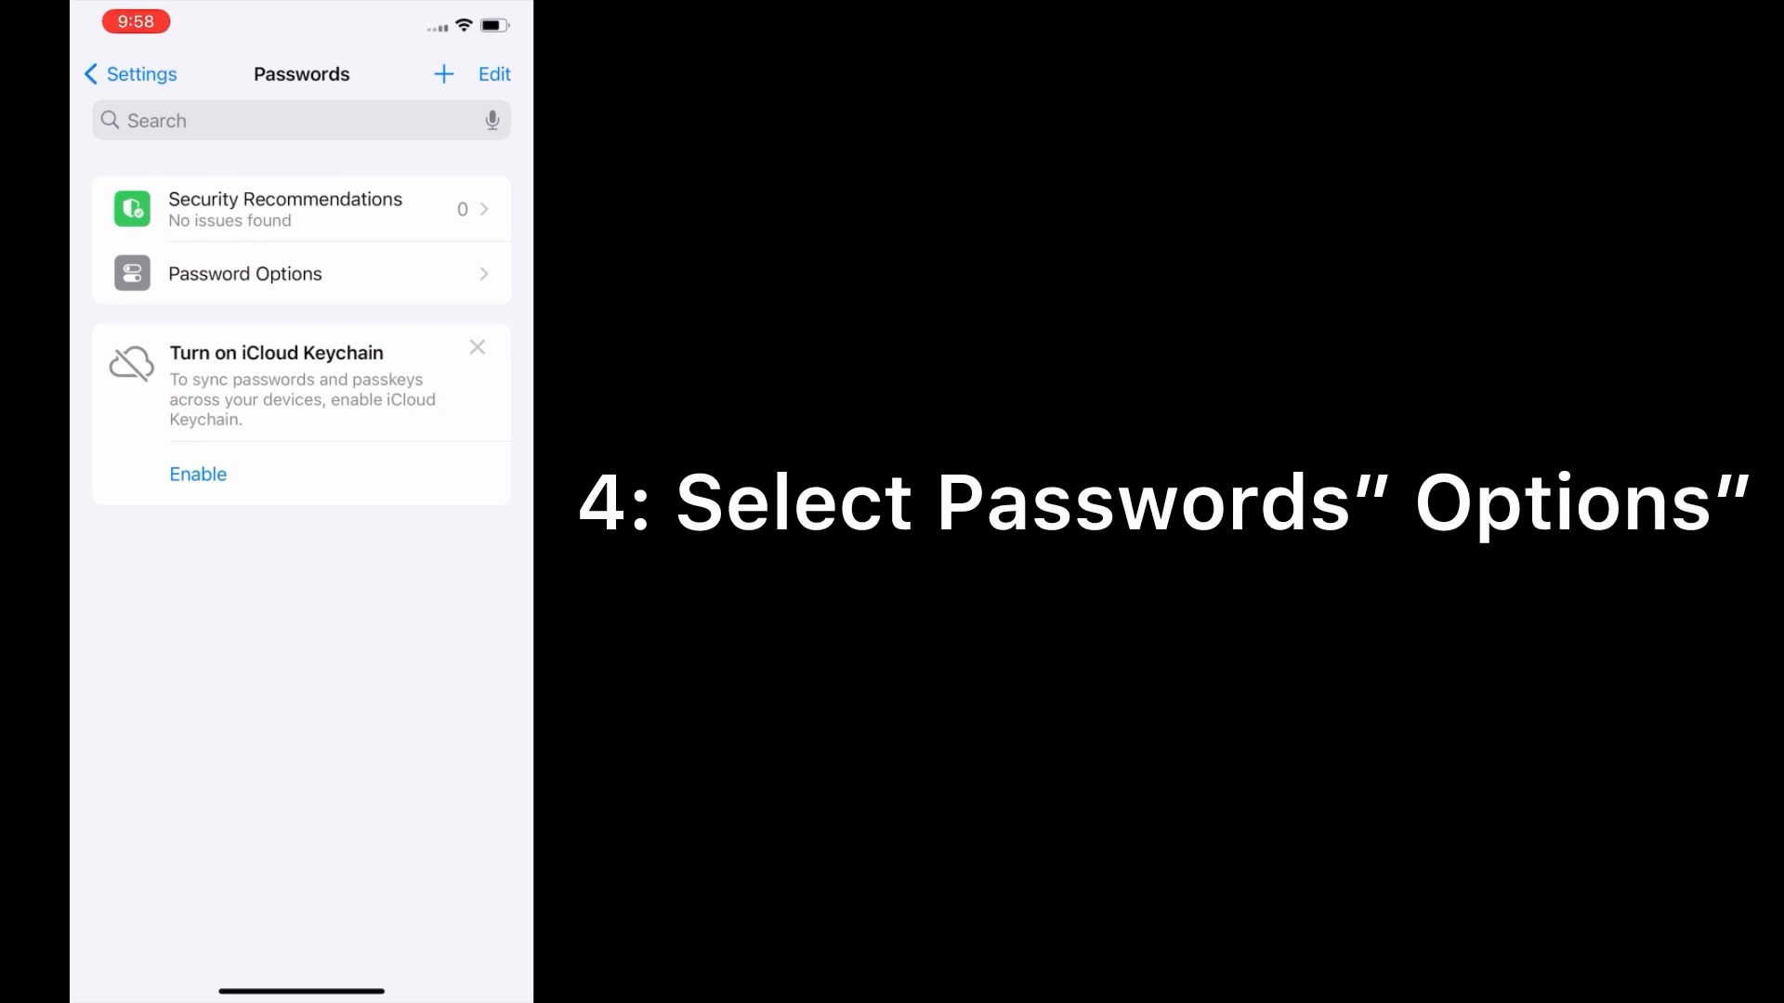
left_click(245, 273)
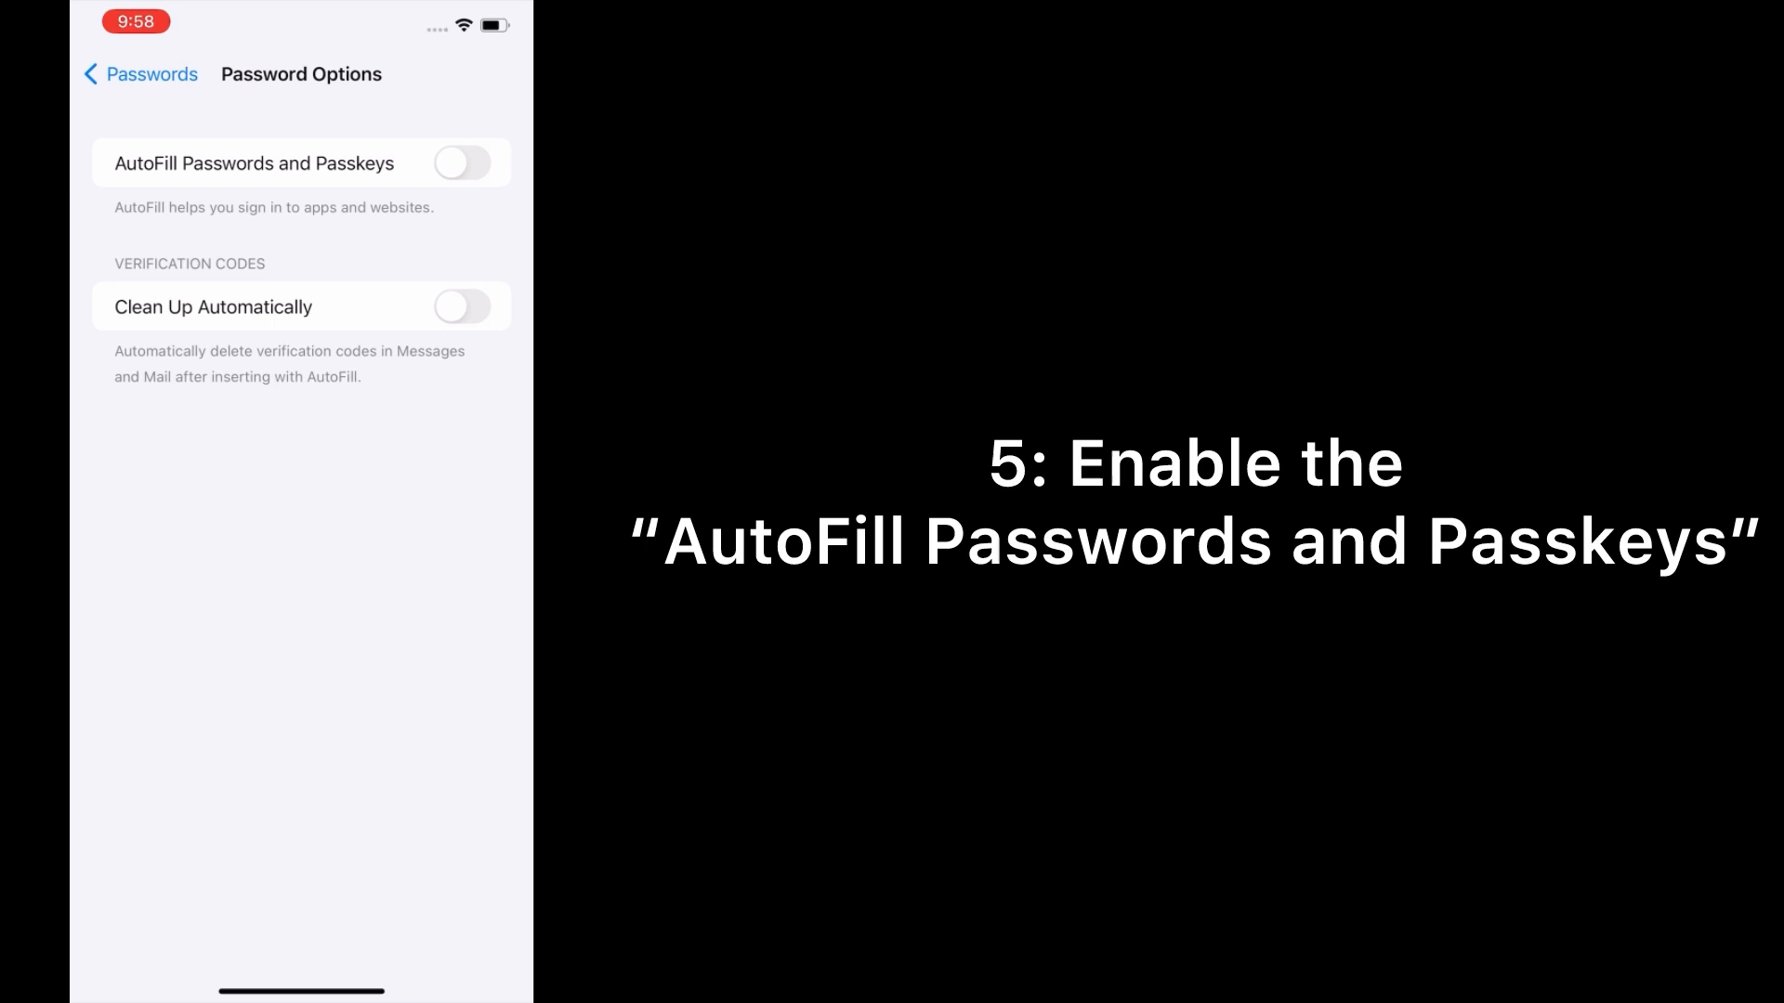
left_click(463, 163)
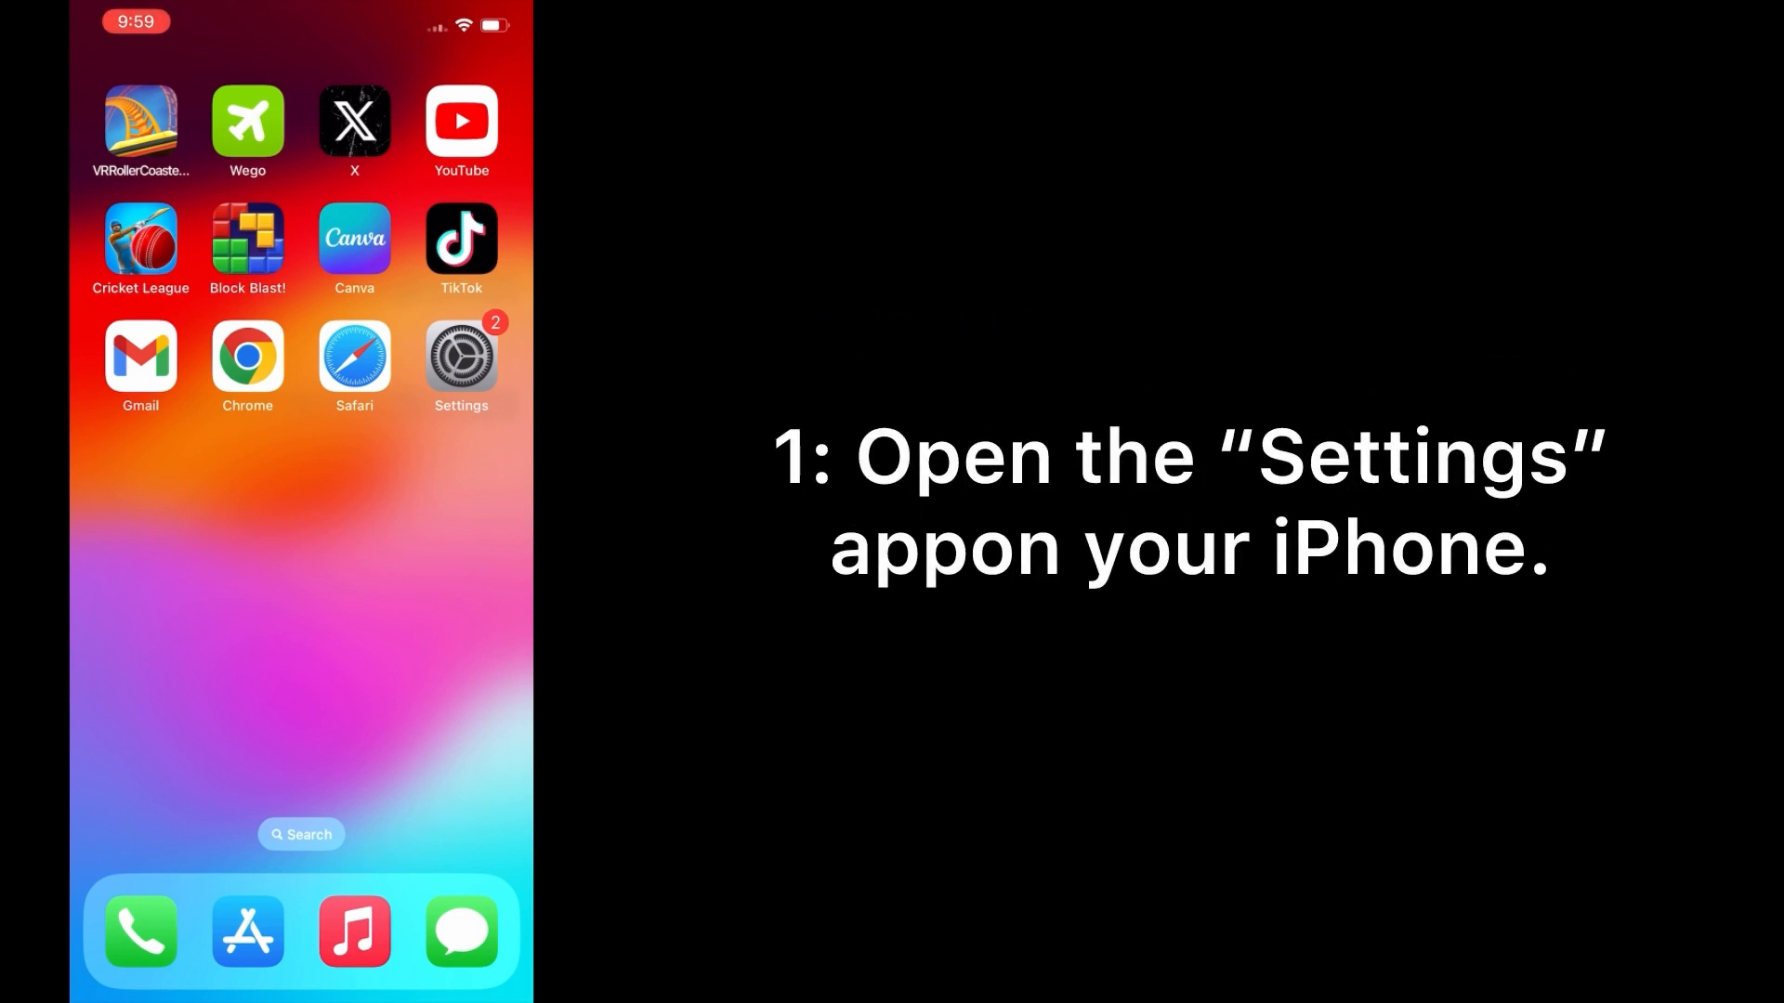
Enable Sync this iPhone under iCloud Passwords & Keychain and go back.
left_click(461, 359)
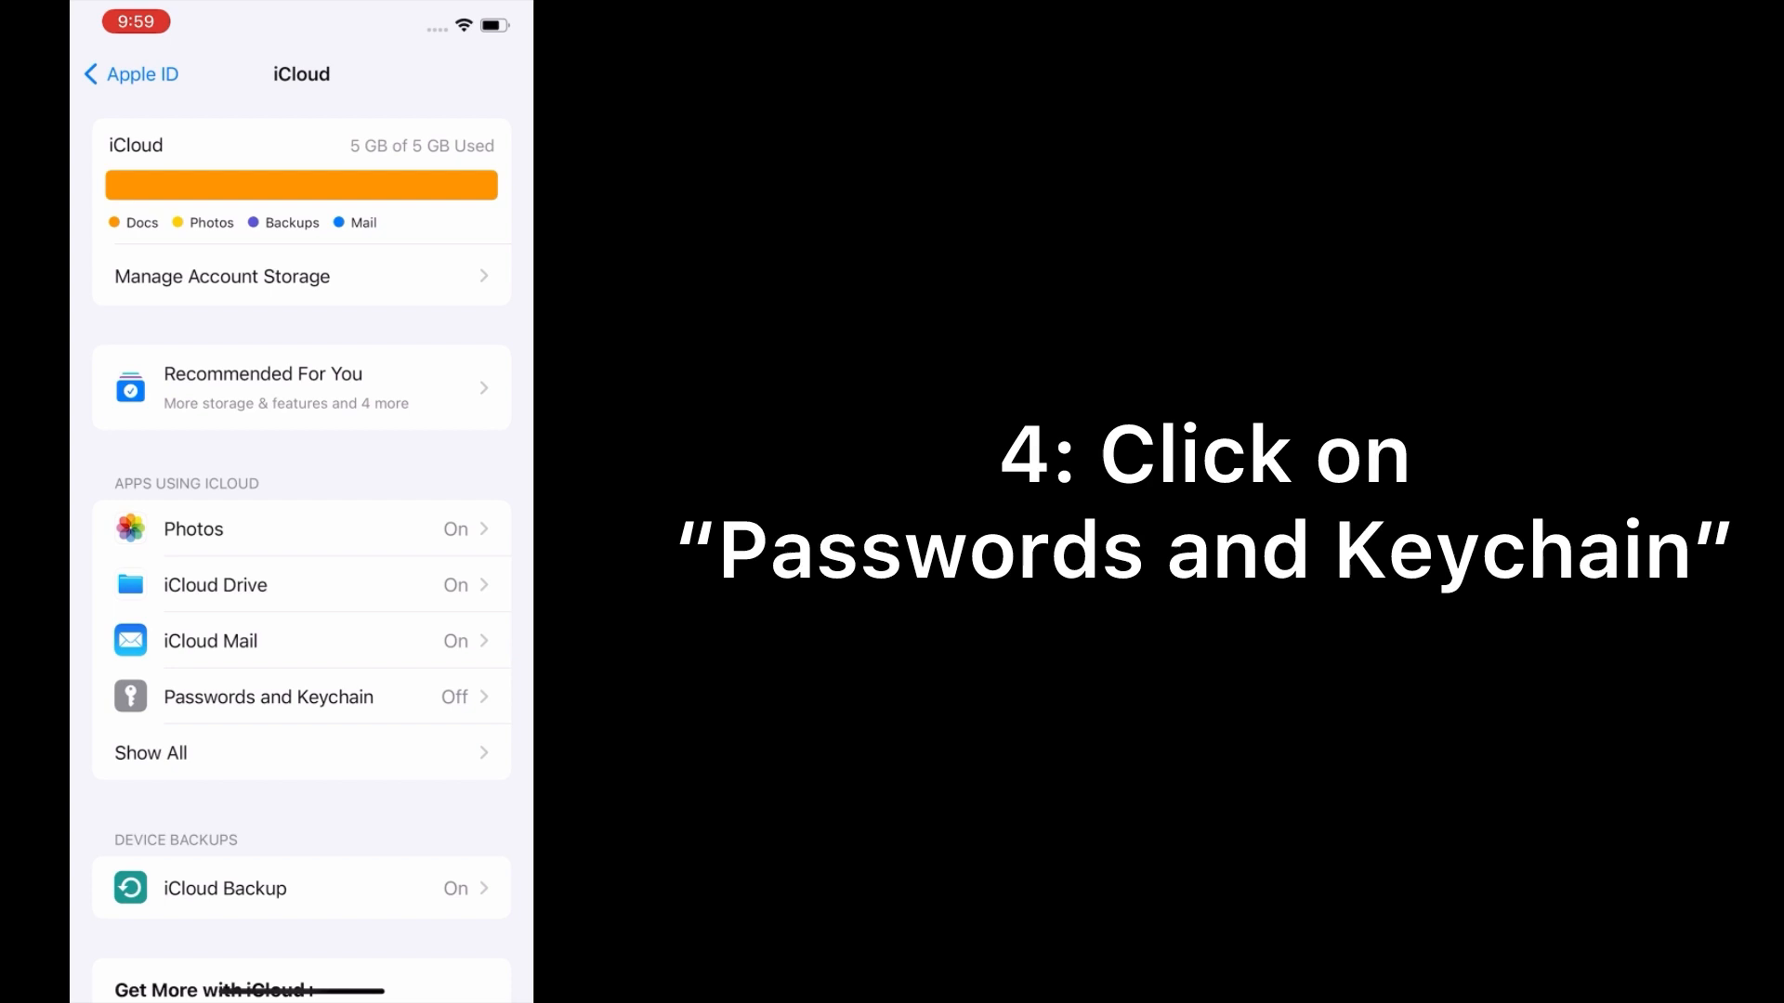
left_click(268, 697)
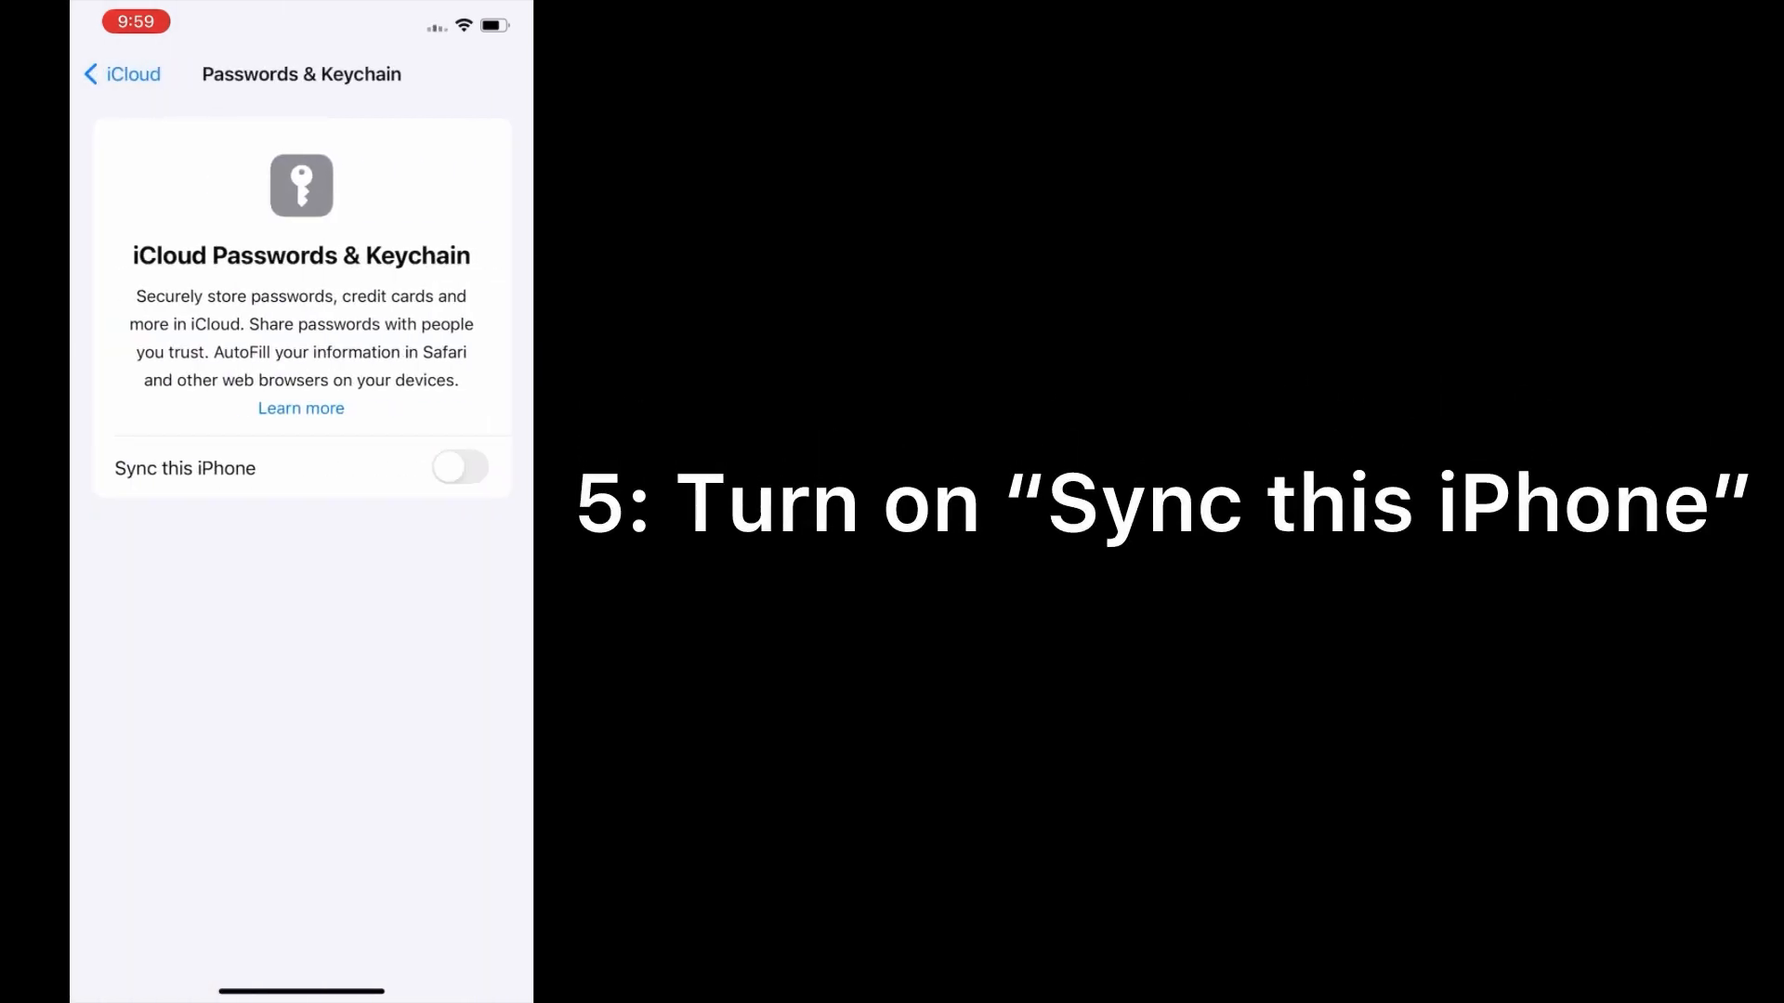
left_click(459, 468)
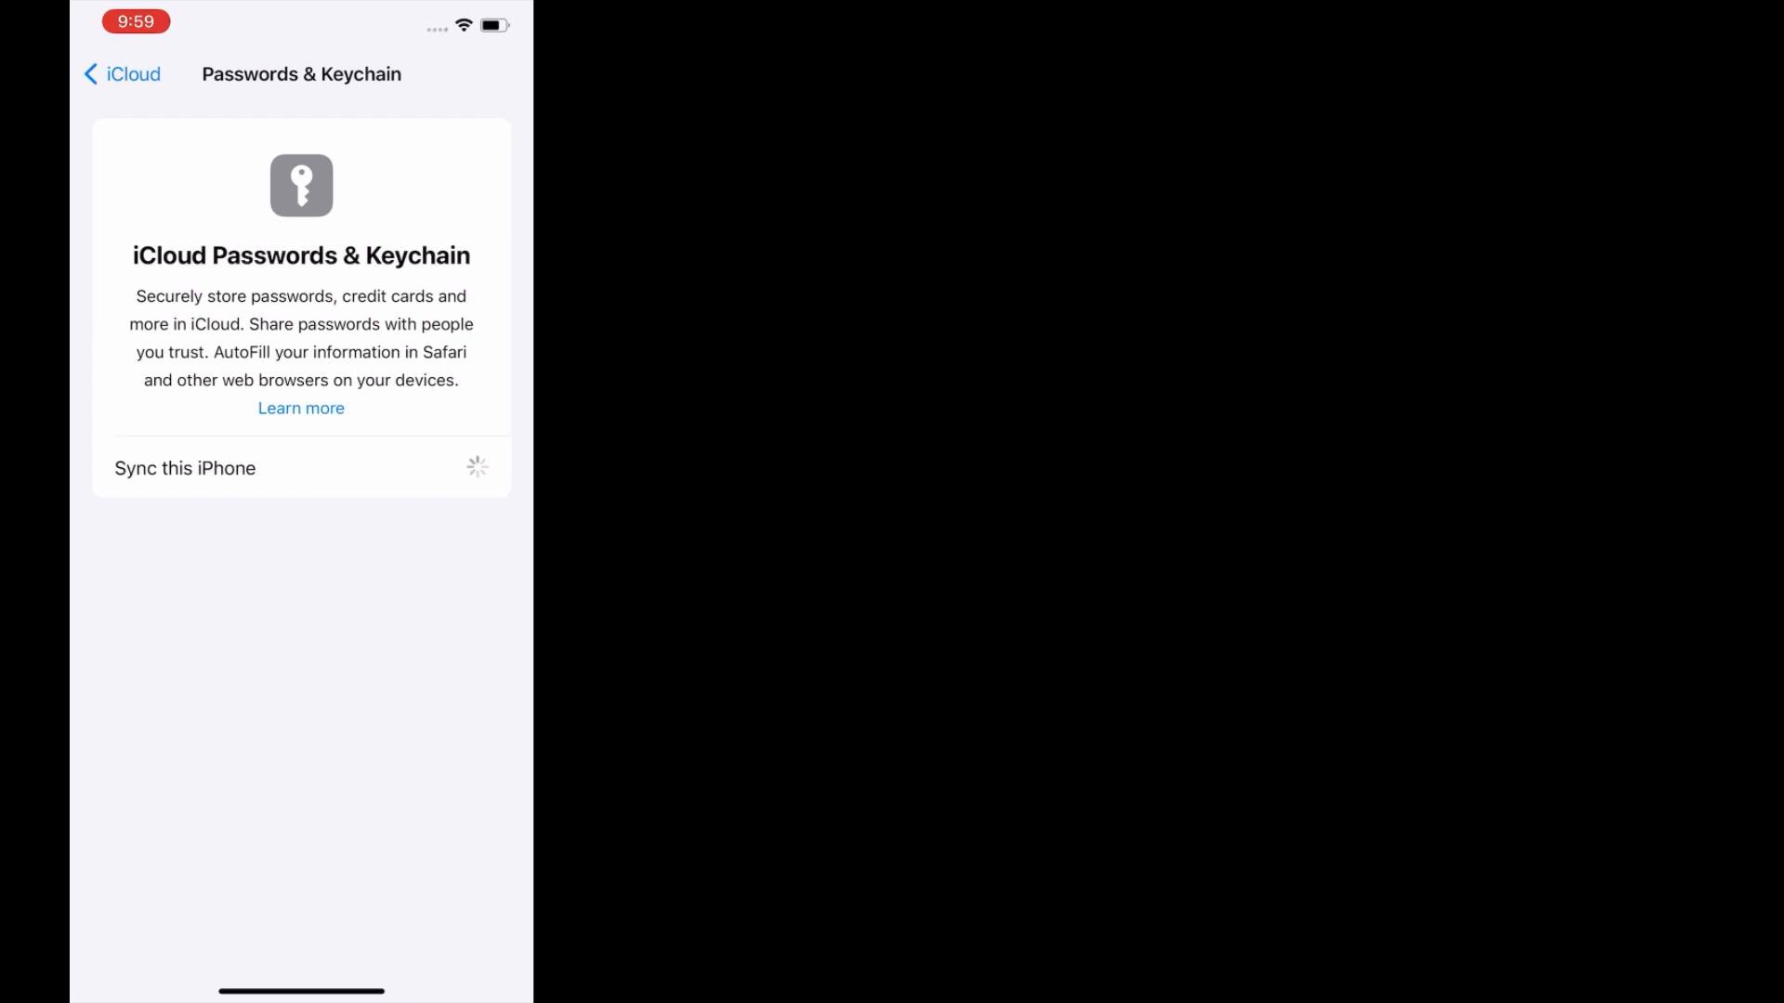
left_click(123, 75)
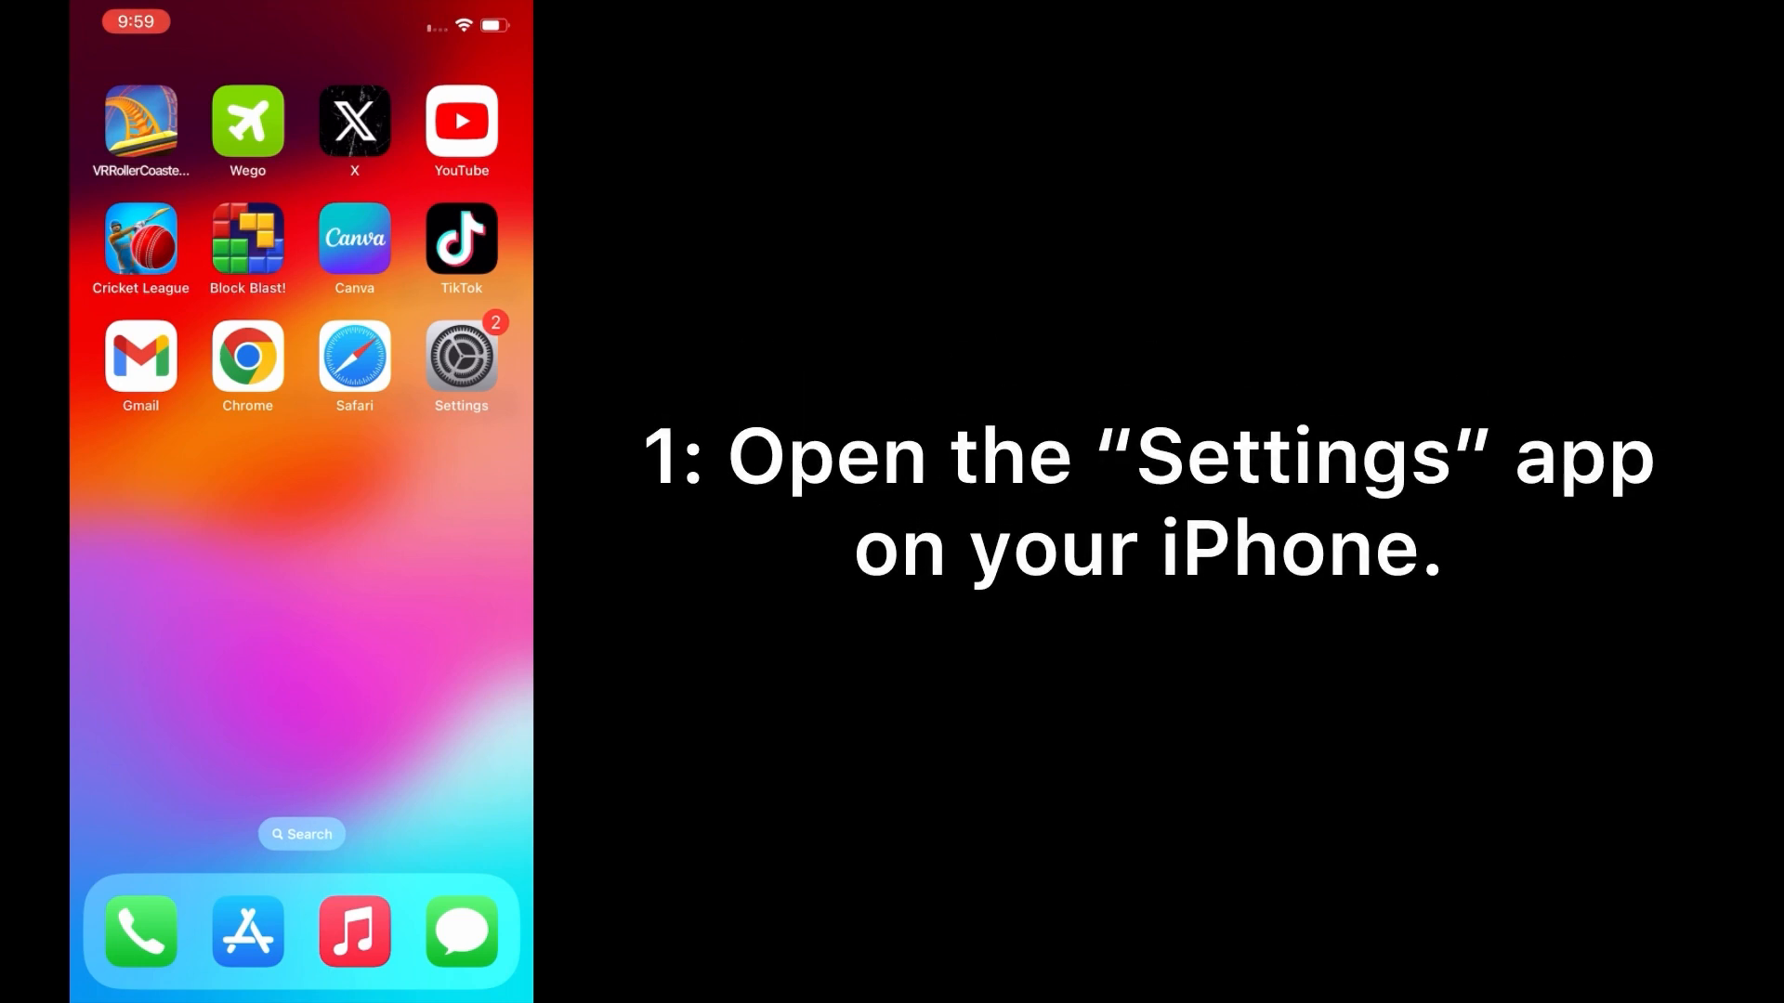
Scroll down the Settings list to reach Safari and its AutoFill page.
left_click(461, 358)
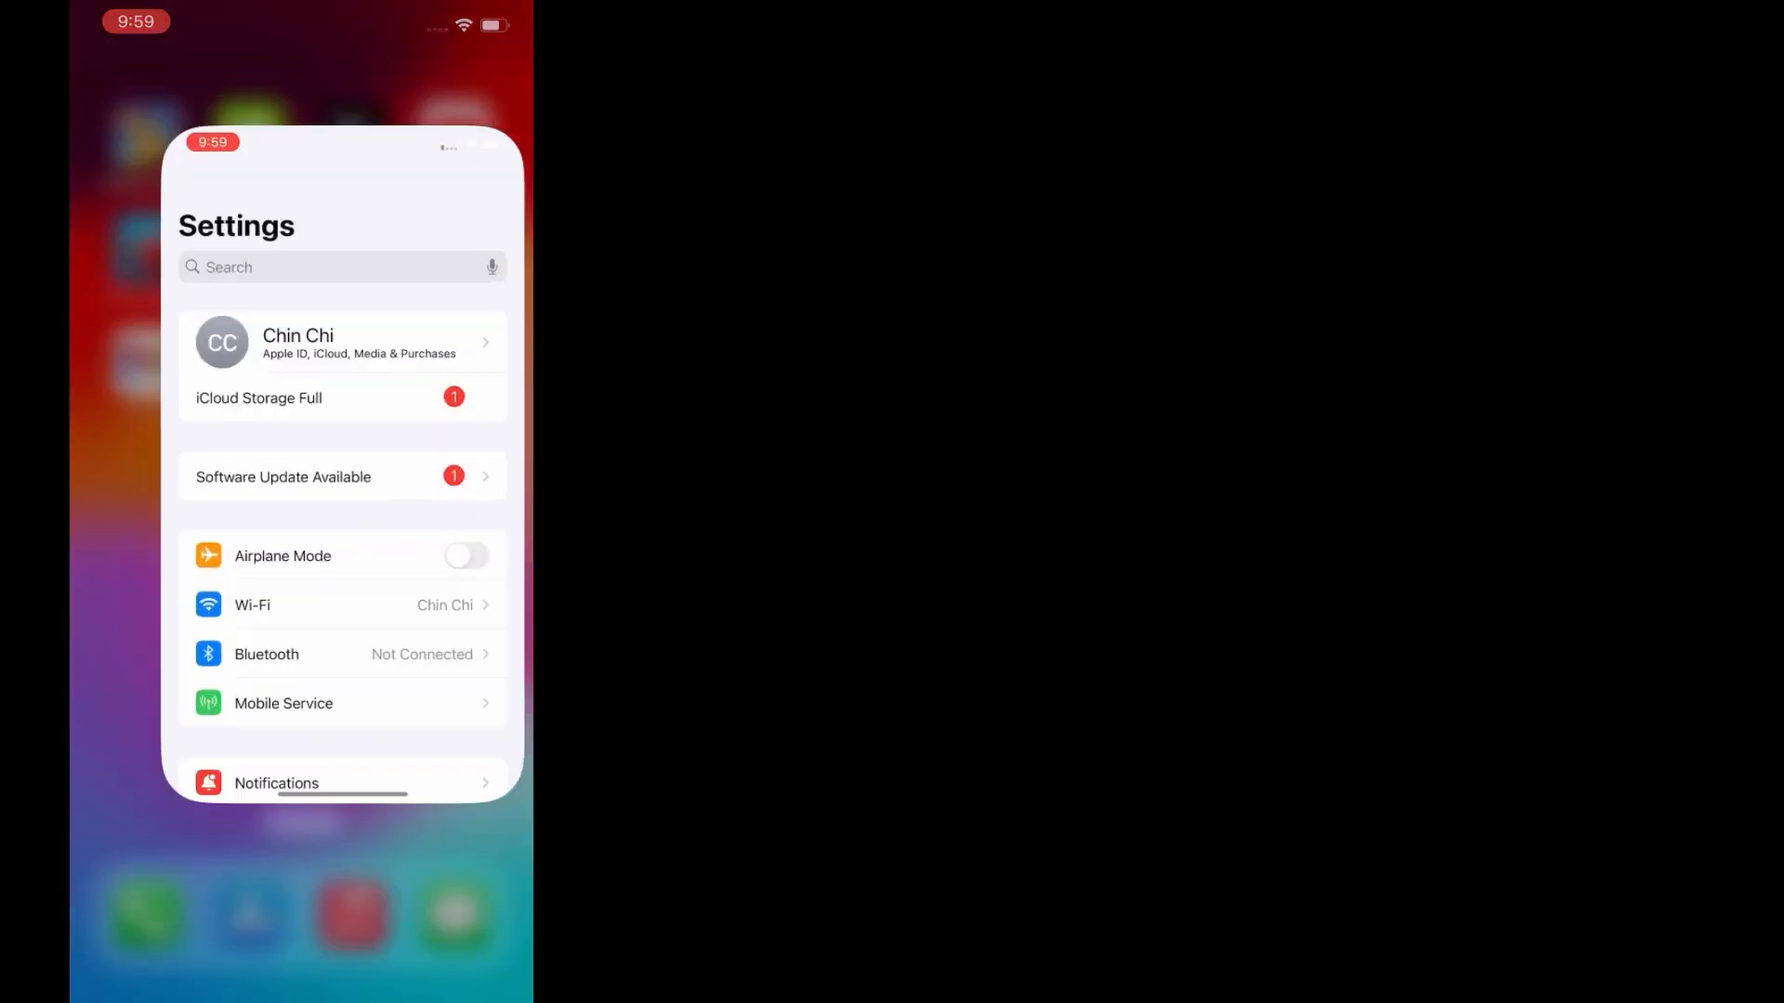
scroll("down", 3)
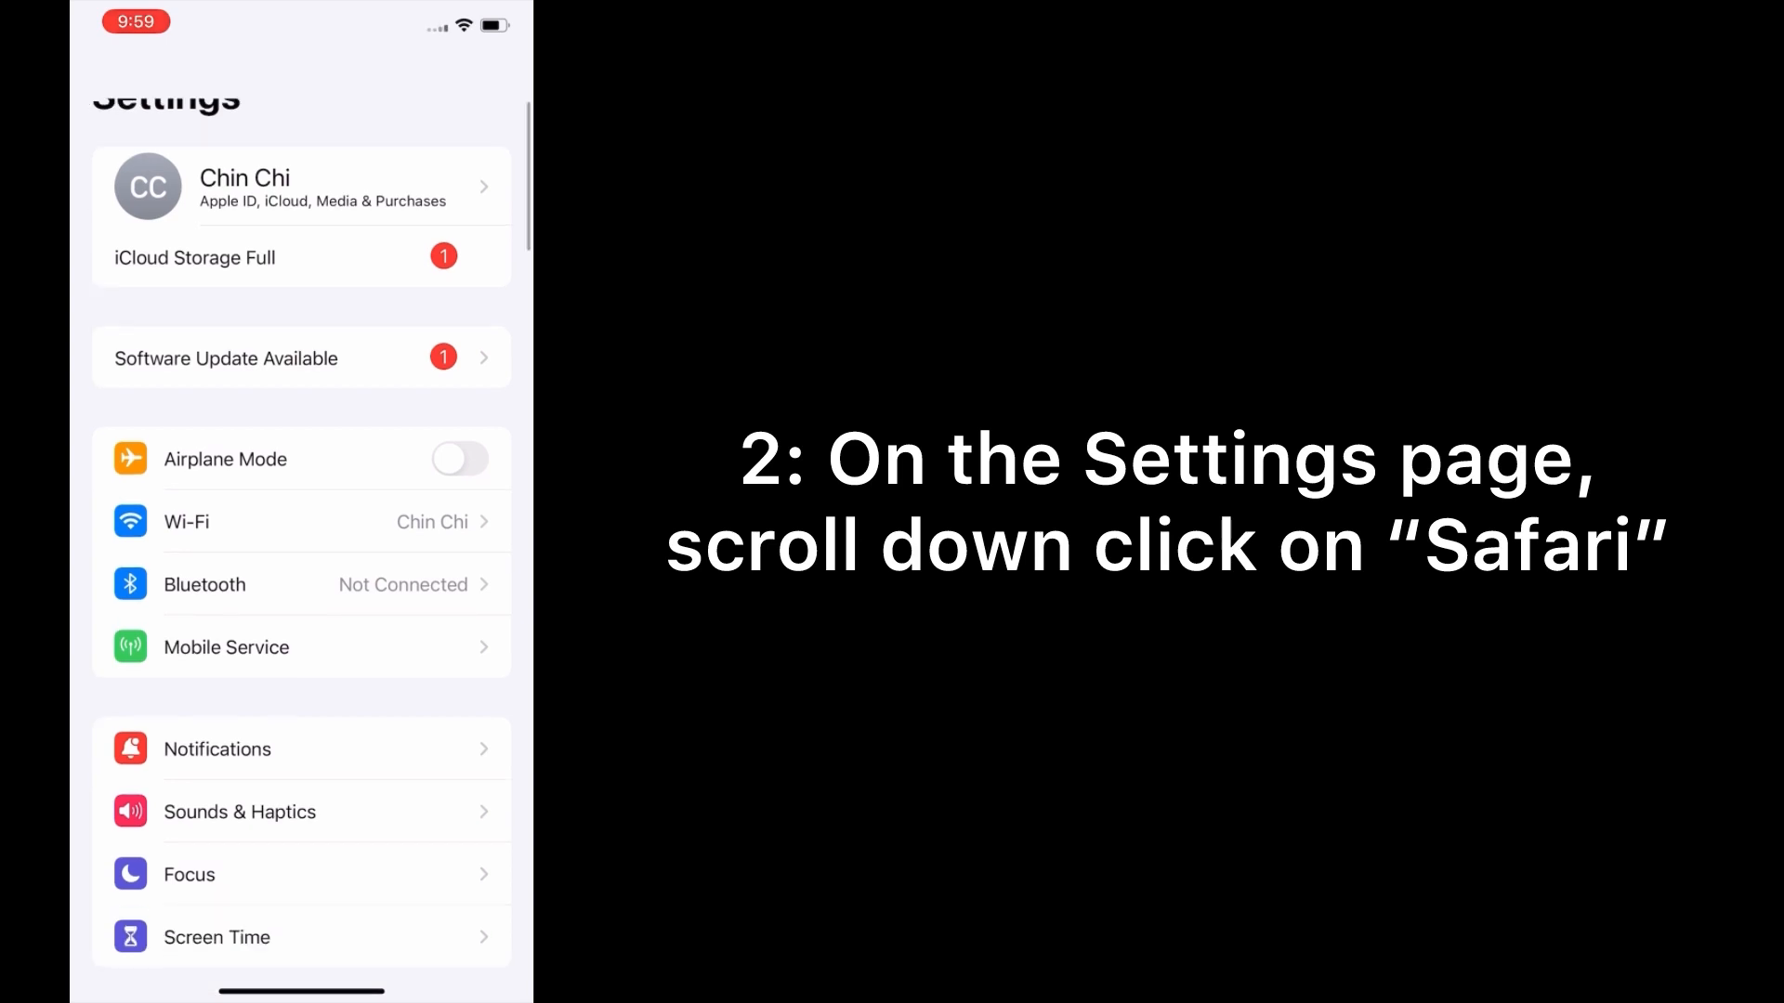
scroll("down", 3)
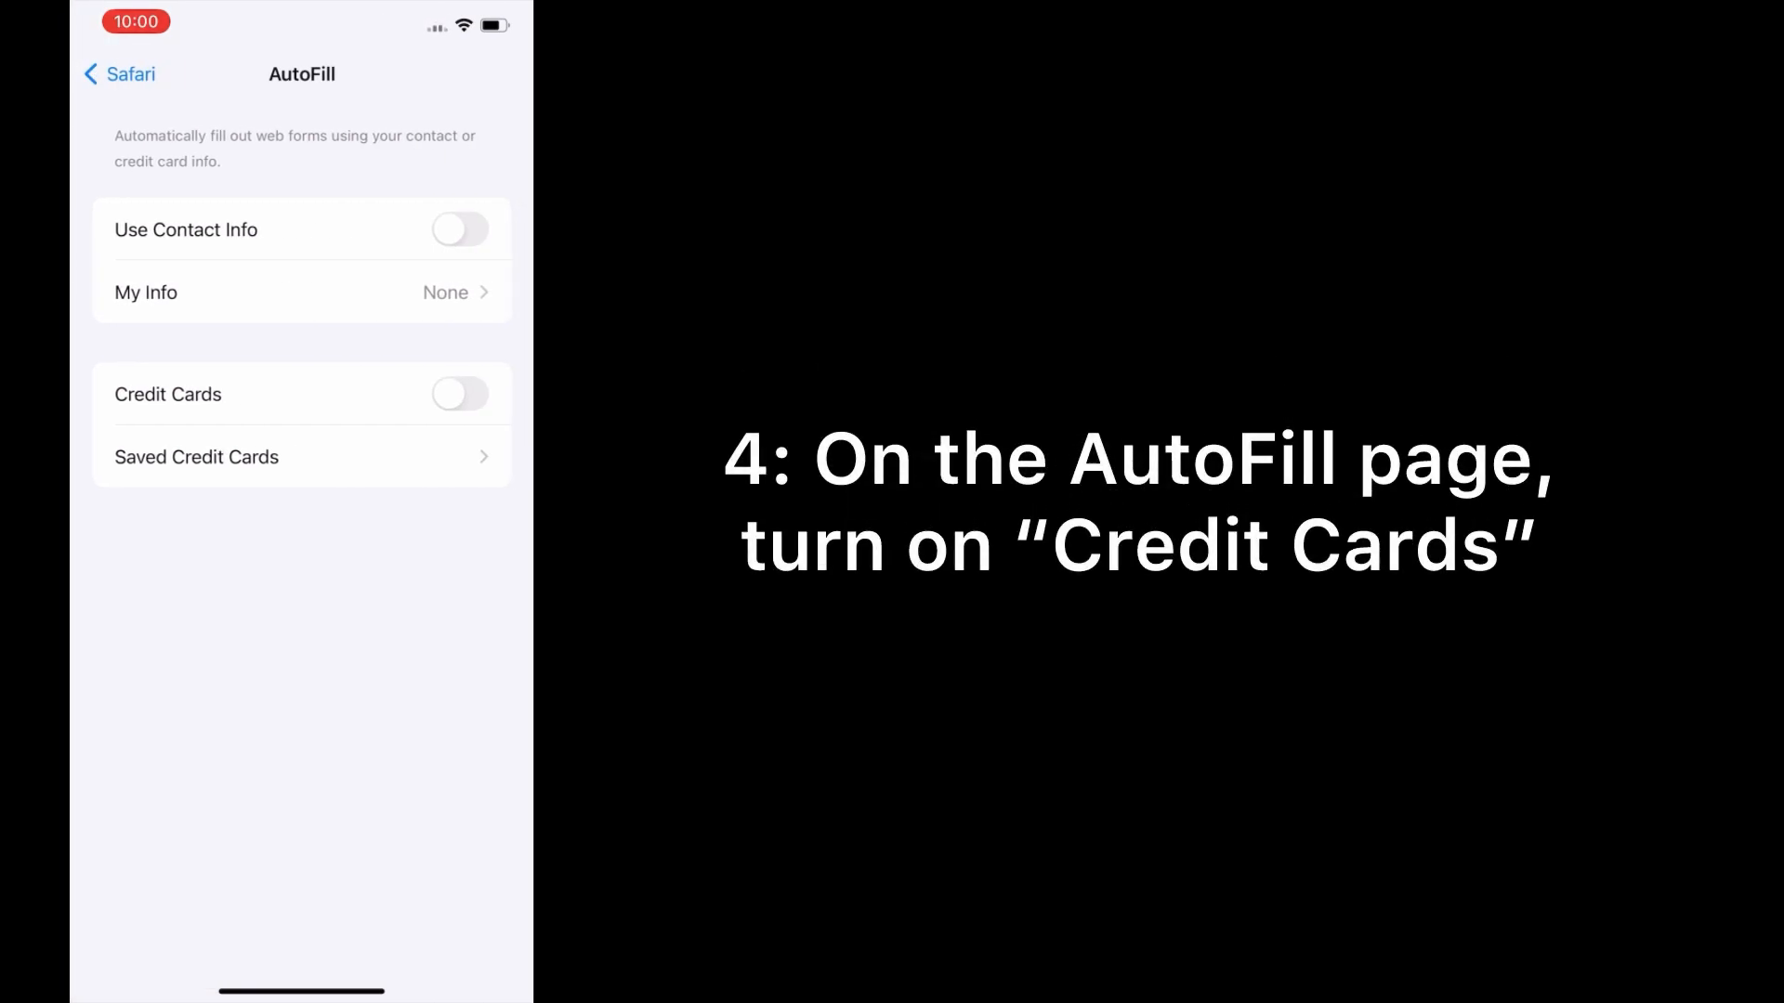
Switch on the Credit Cards toggle in Safari's AutoFill settings.
left_click(461, 394)
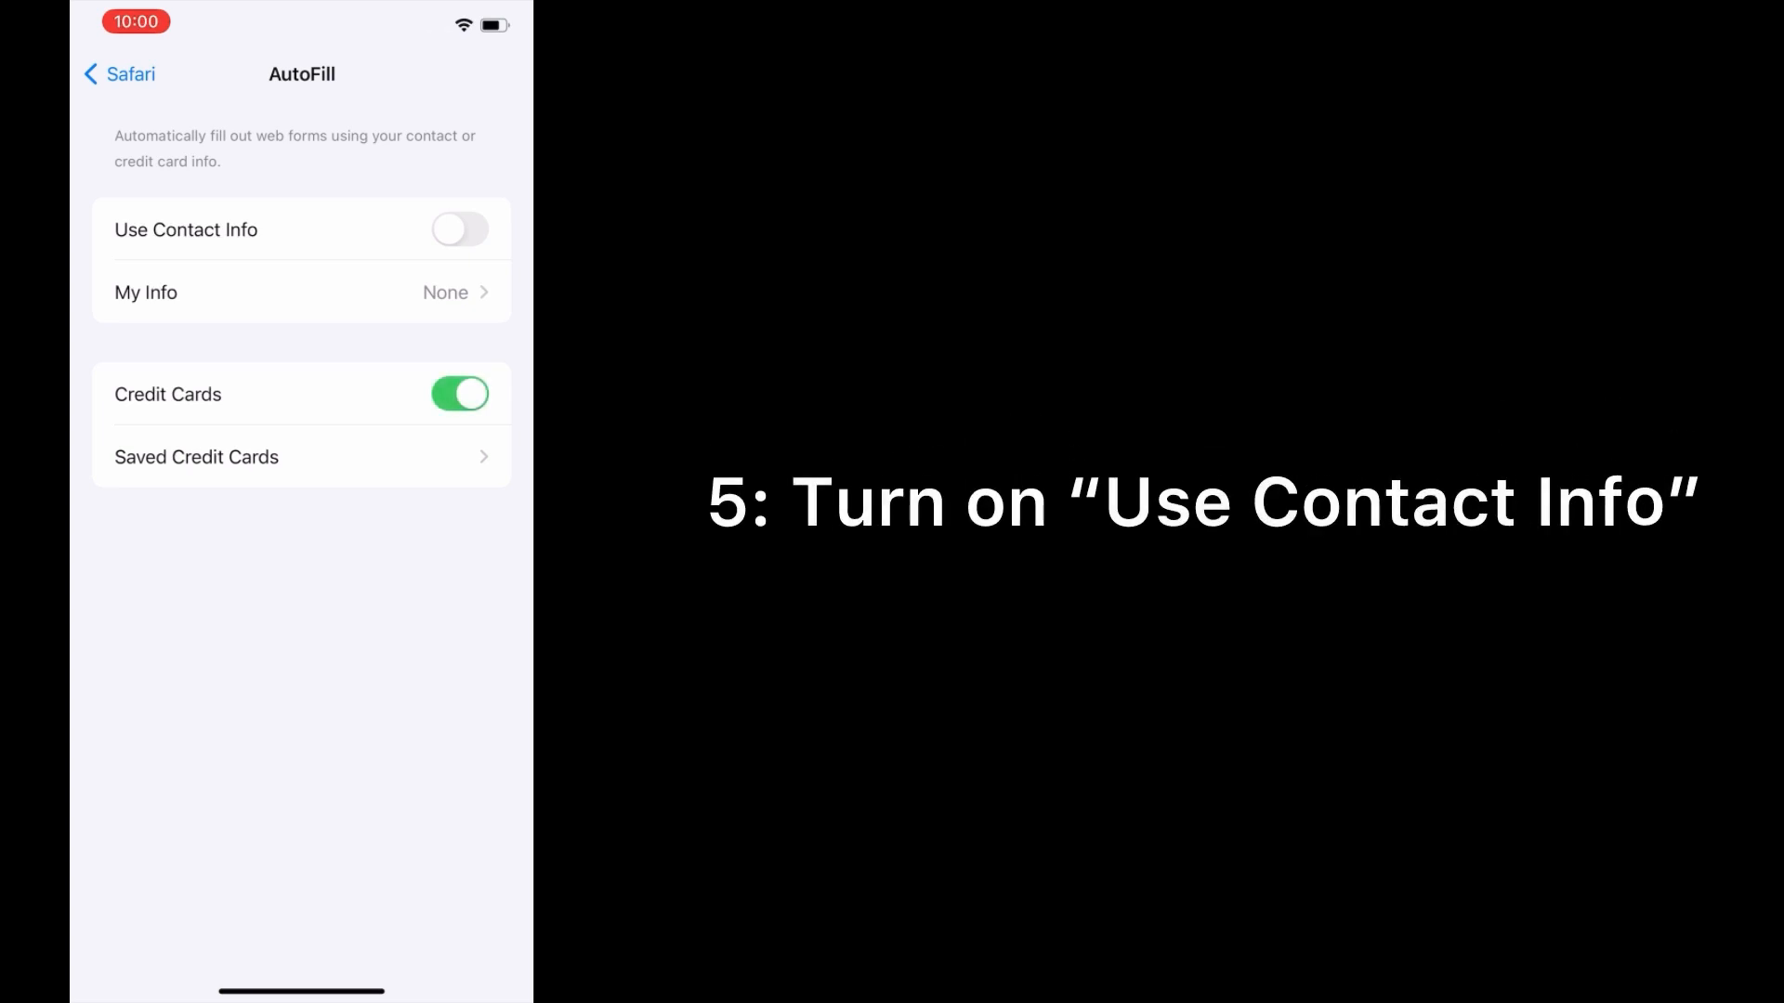